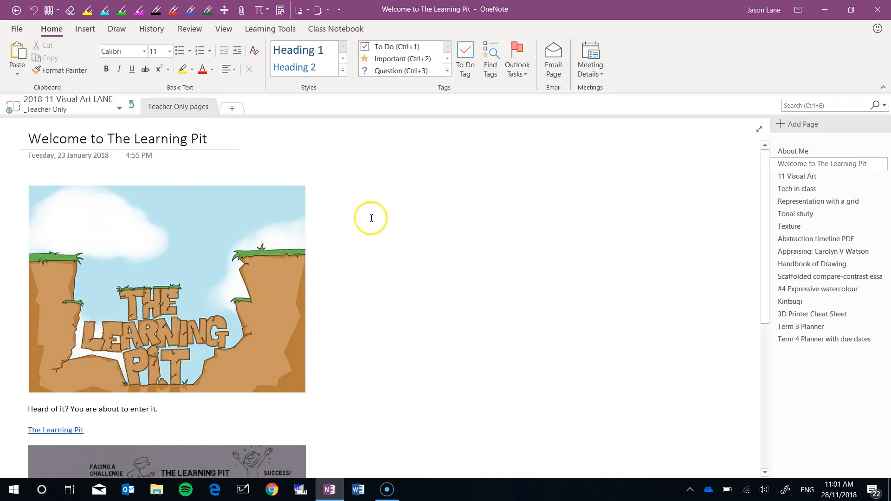
mouse_move(353, 180)
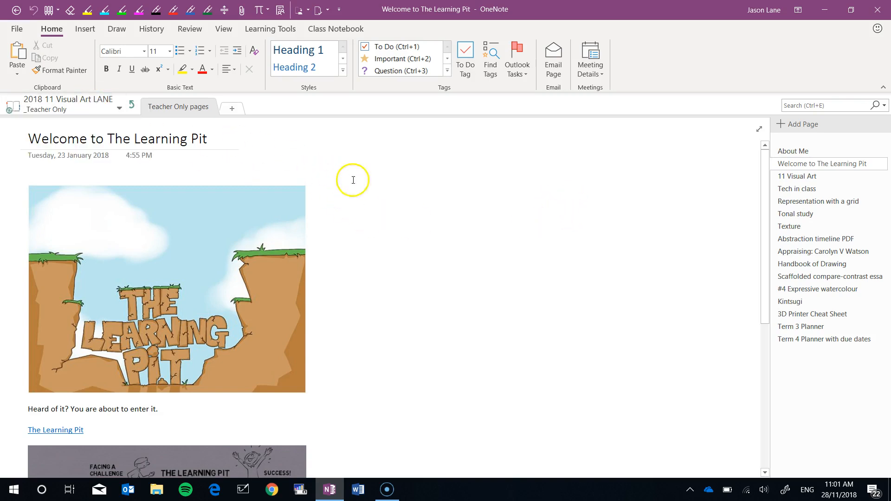
mouse_move(445, 218)
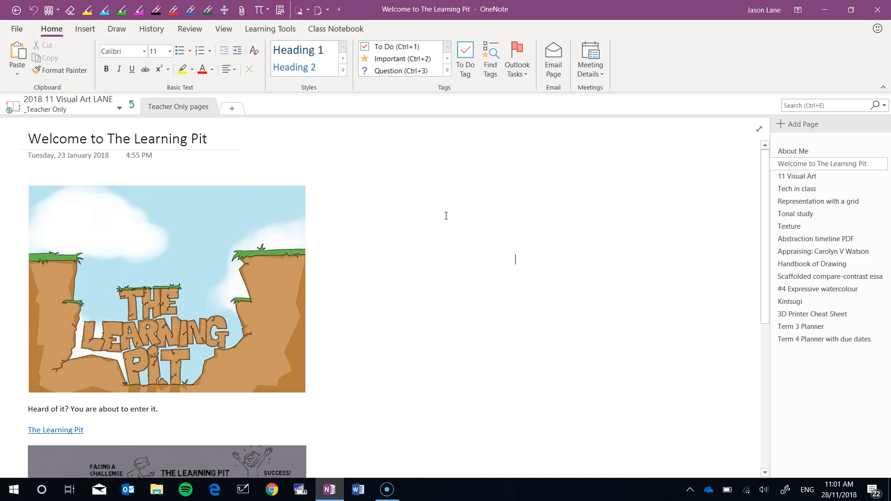
mouse_move(451, 216)
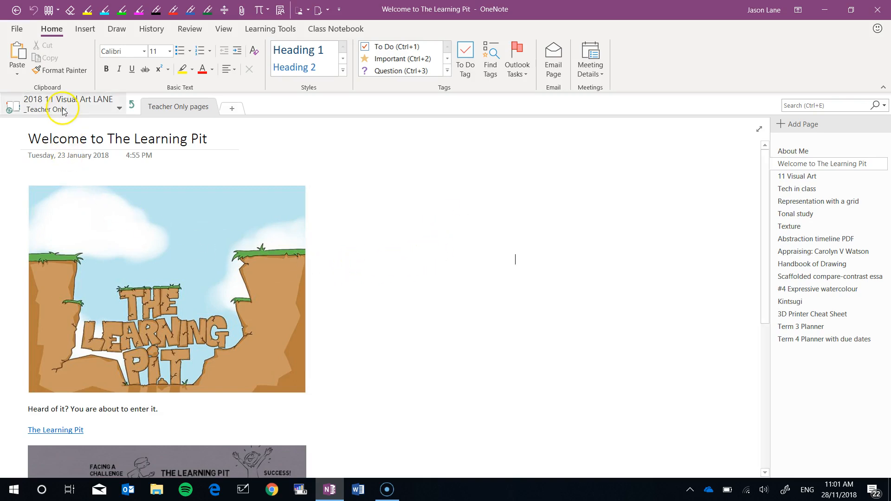
mouse_move(80, 113)
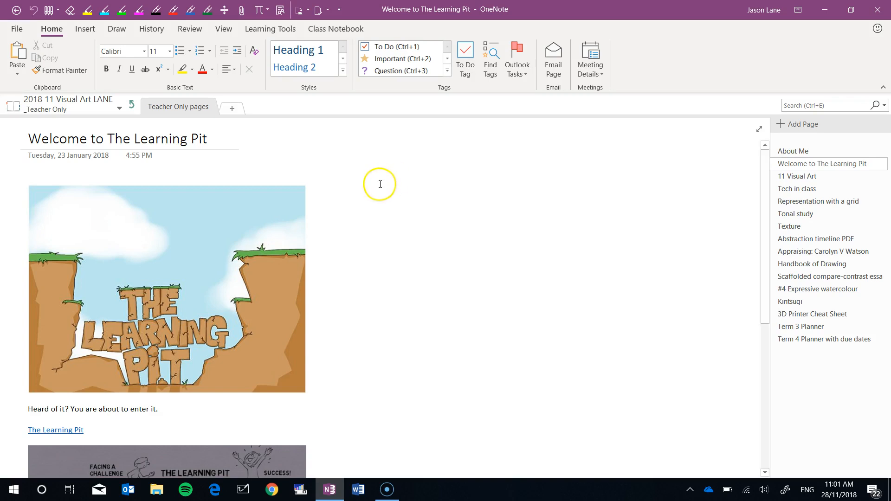
mouse_move(425, 138)
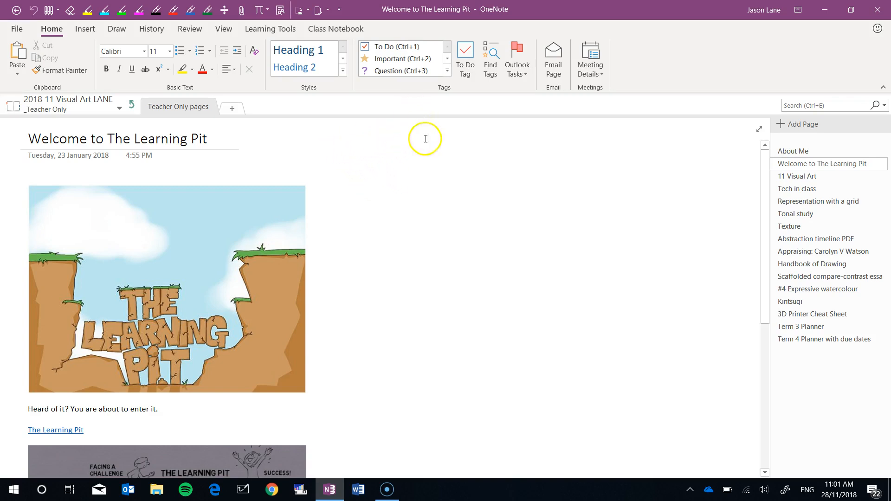
mouse_move(397, 134)
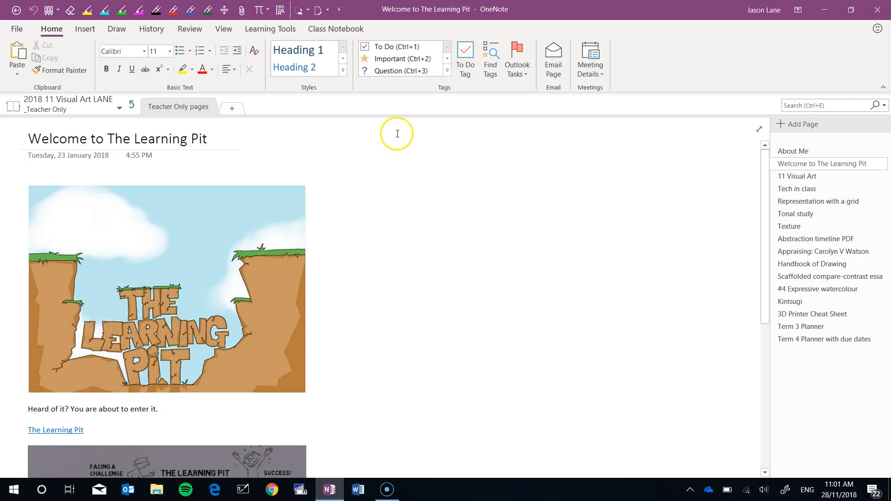
mouse_move(380, 142)
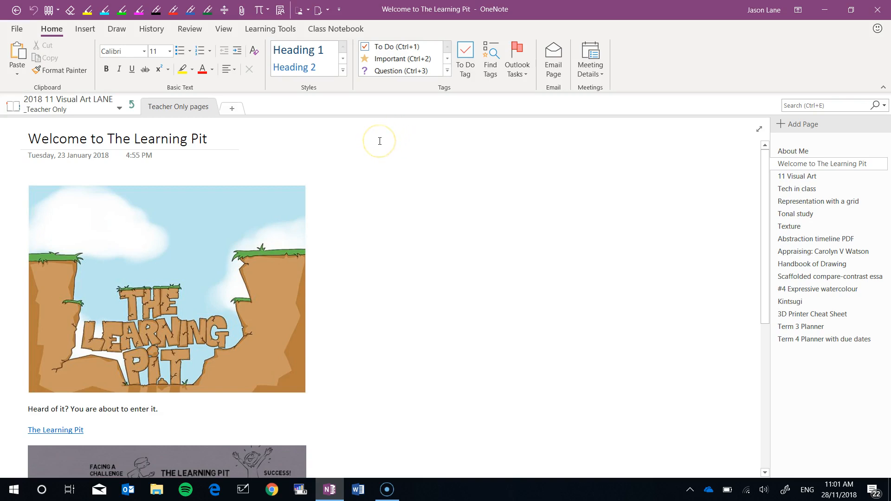
mouse_move(385, 136)
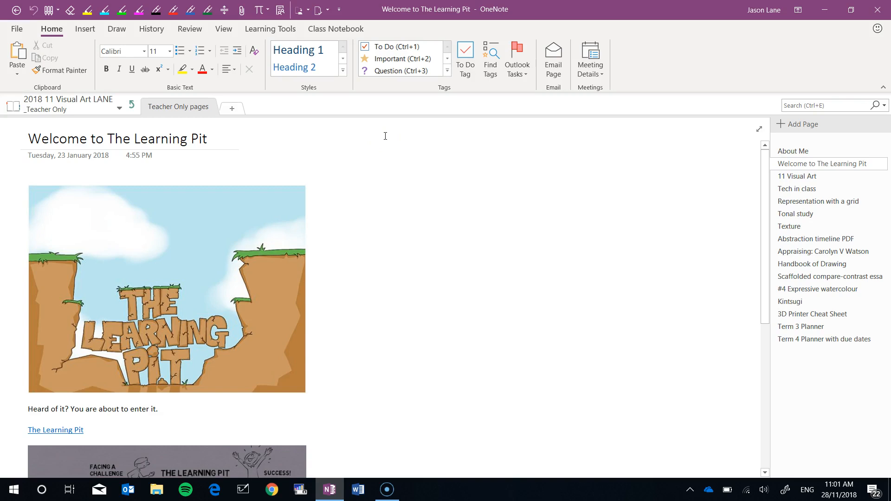
- Navigate up to the notebook's top level and open the _Content Library section group
left_click(516, 260)
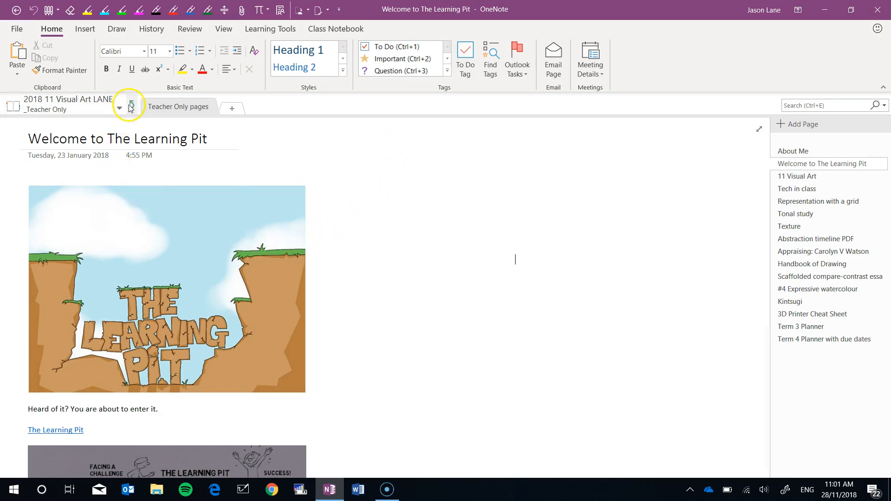
left_click(132, 107)
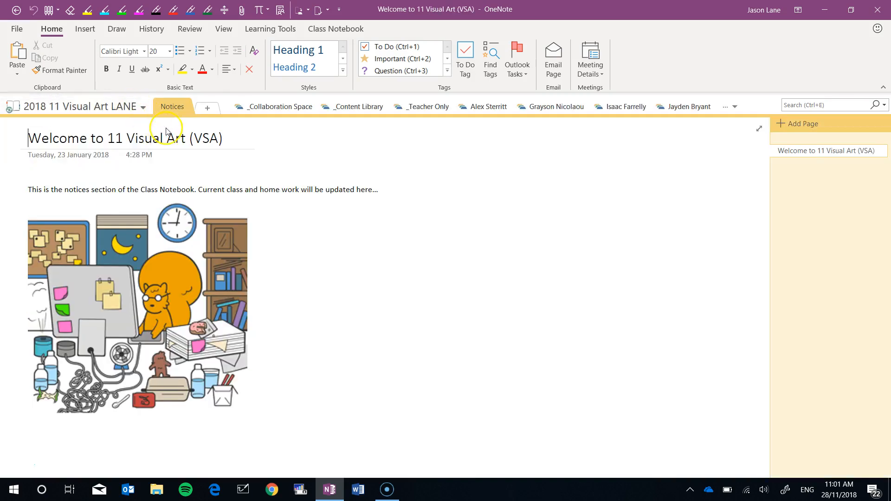
mouse_move(364, 108)
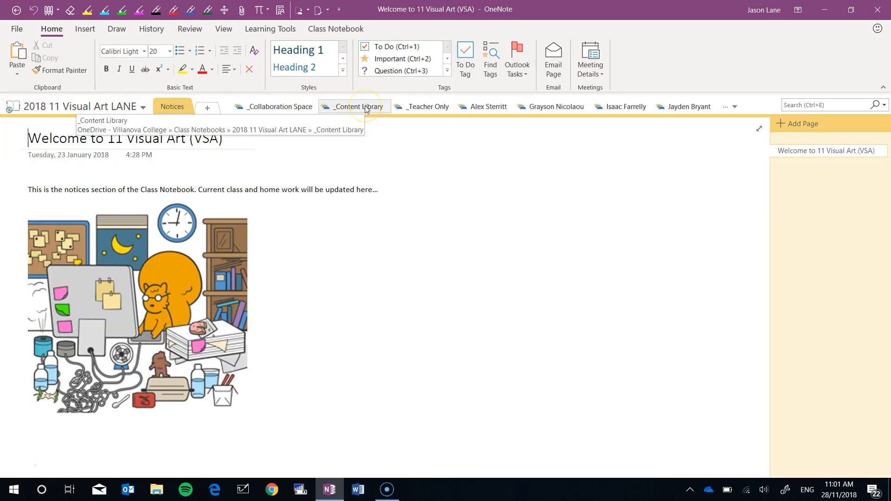
left_click(360, 107)
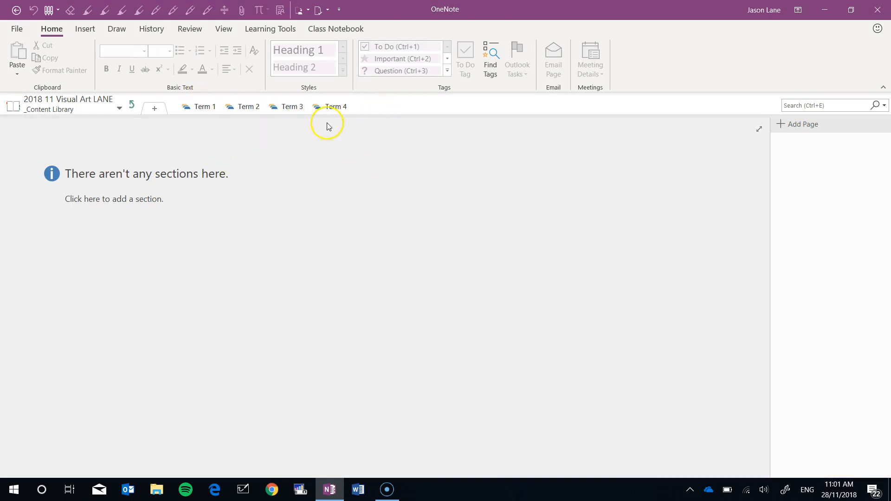
mouse_move(215, 140)
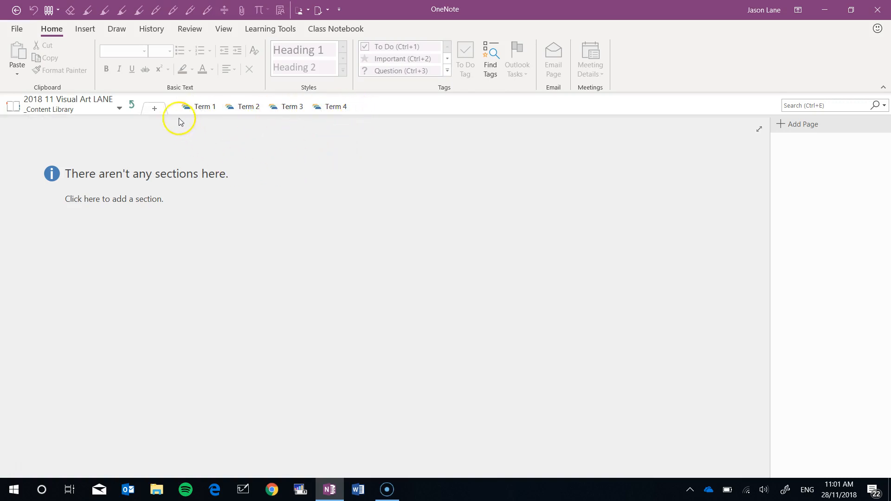
left_click(206, 107)
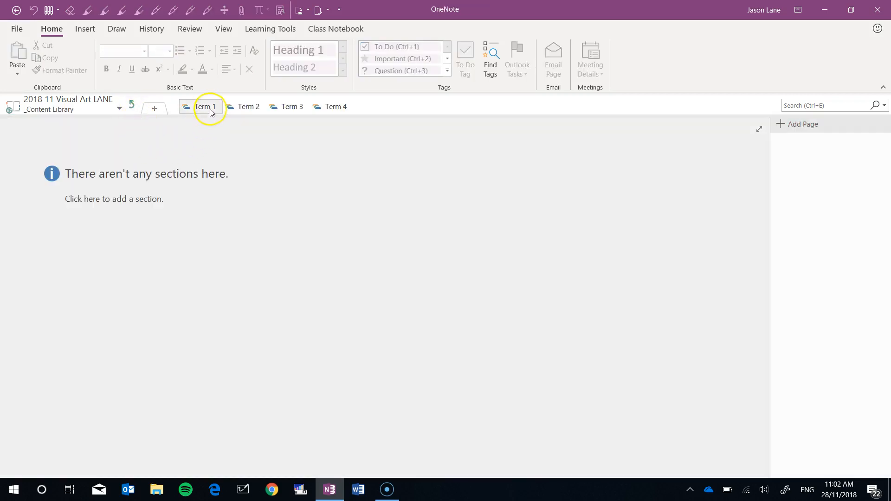
- Move Term 1 into _Teacher Only under 2018 11 Visual Art LANE
right_click(209, 106)
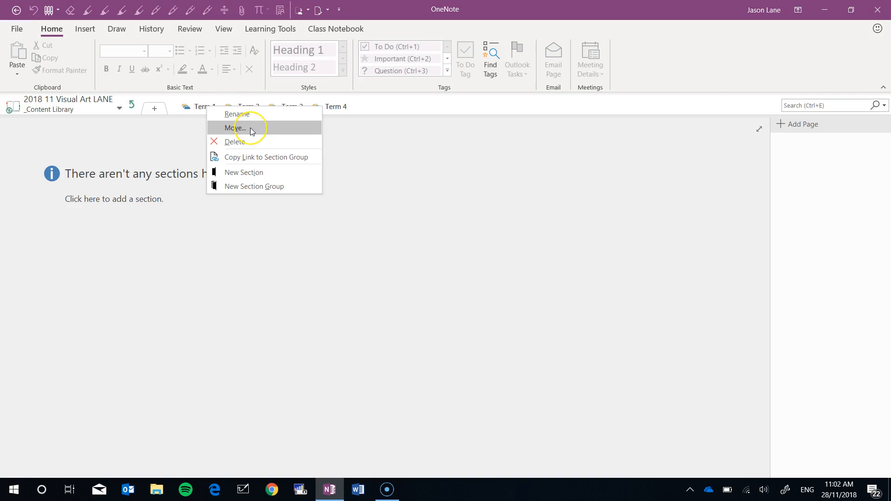
left_click(237, 127)
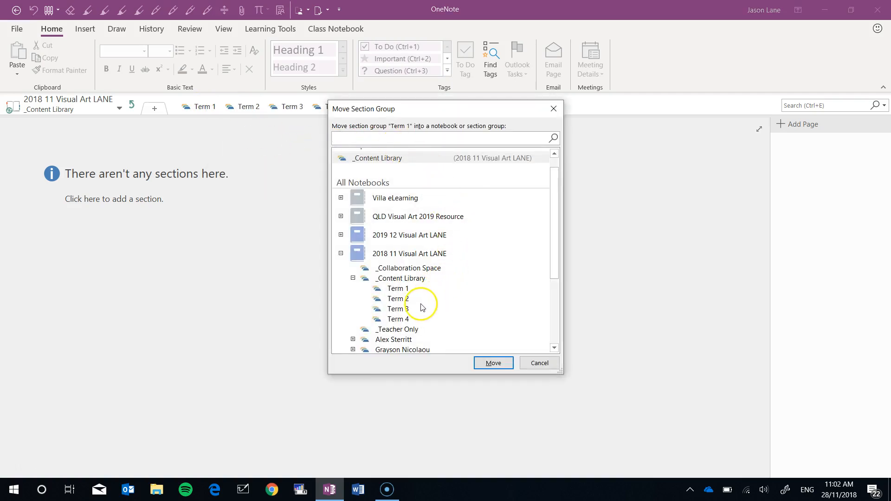
left_click(409, 253)
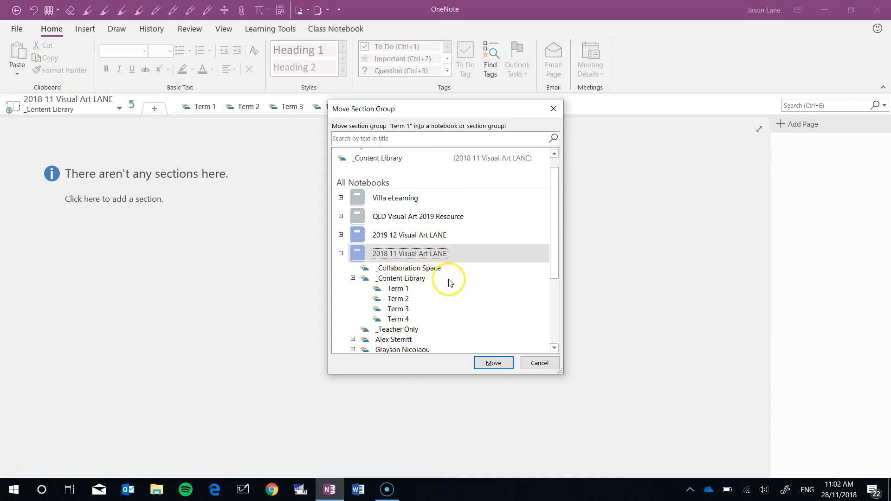
left_click(397, 330)
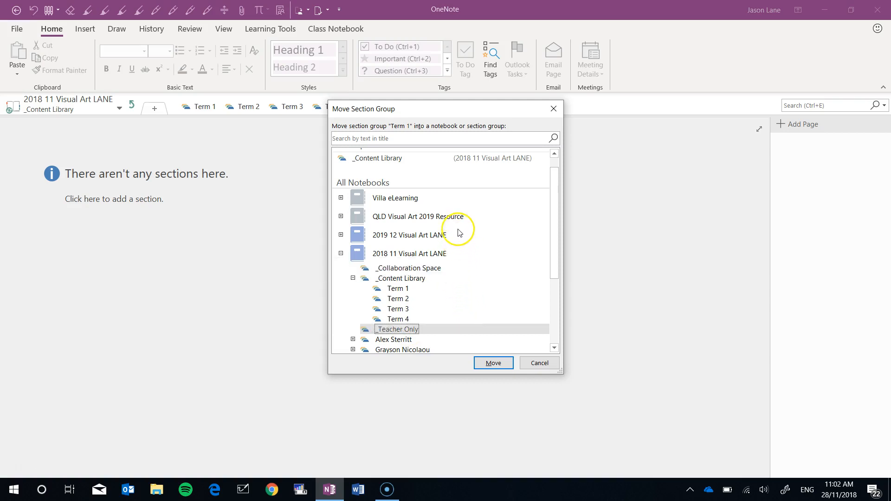
mouse_move(408, 259)
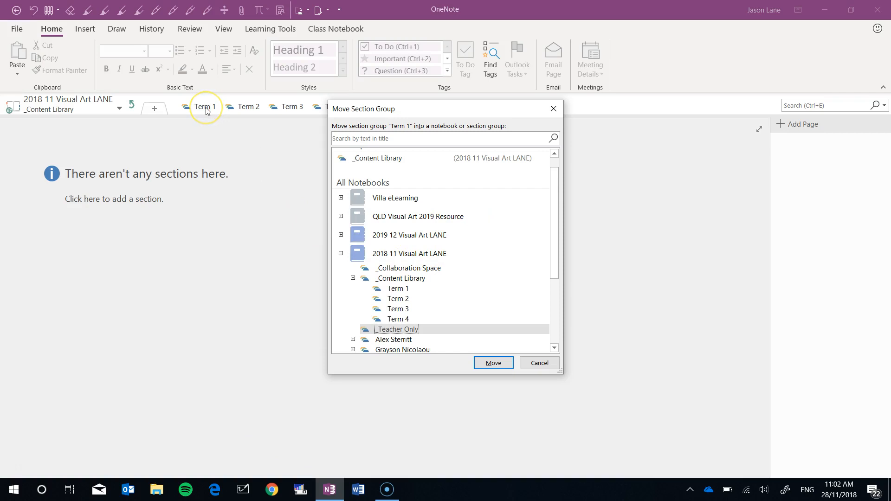
mouse_move(573, 325)
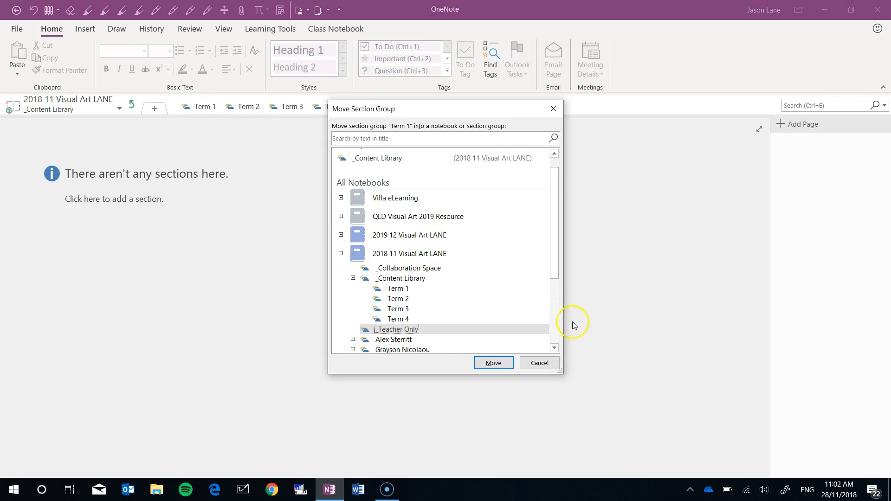
left_click(494, 363)
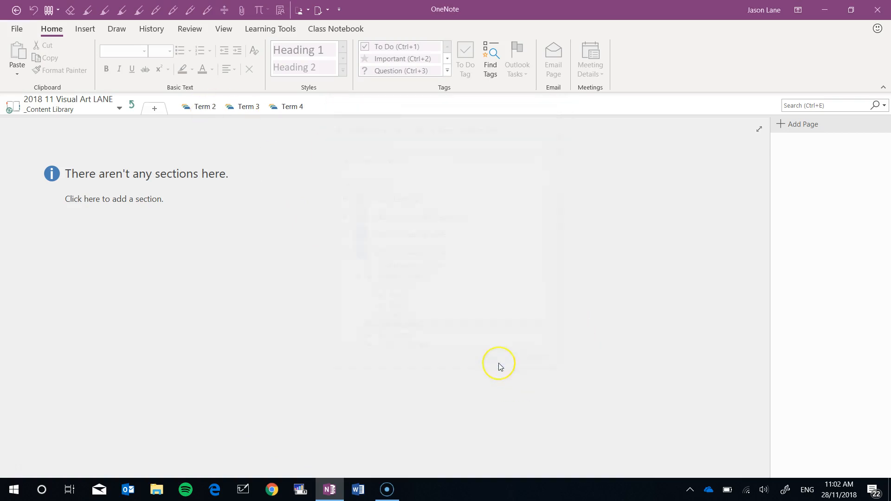
mouse_move(301, 274)
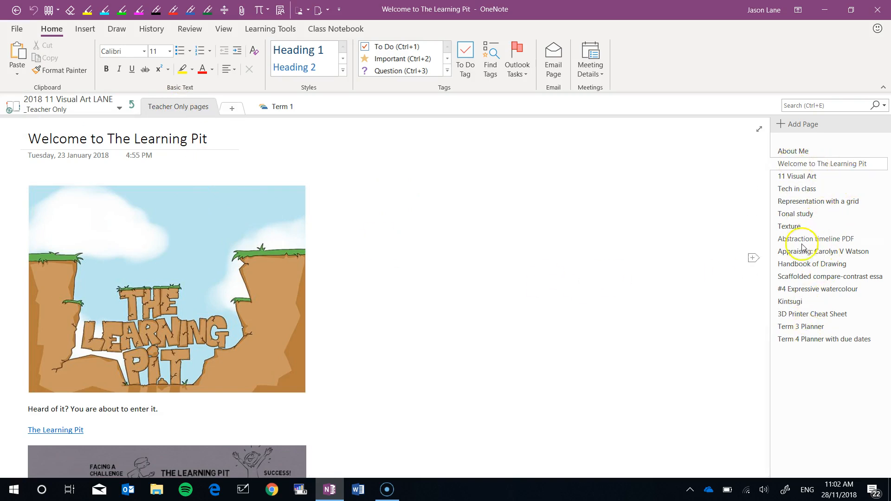
mouse_move(280, 108)
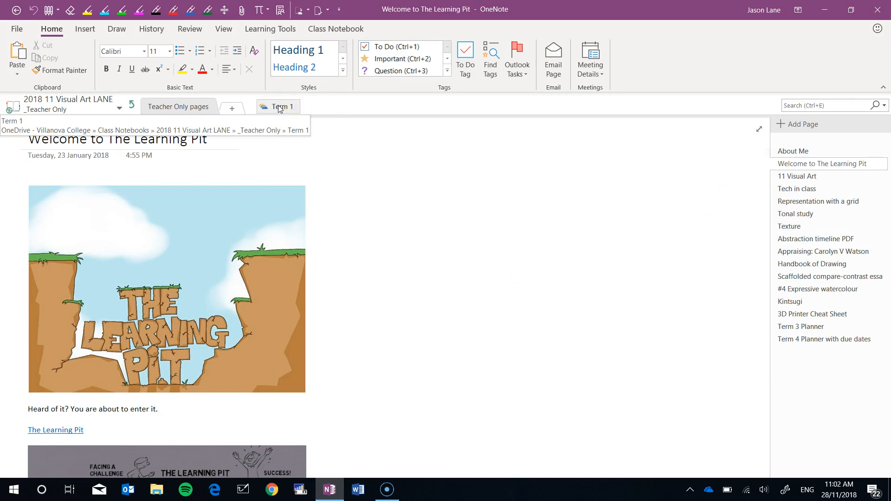
- Check Term 1 inside _Teacher Only, then return to _Content Library
left_click(159, 107)
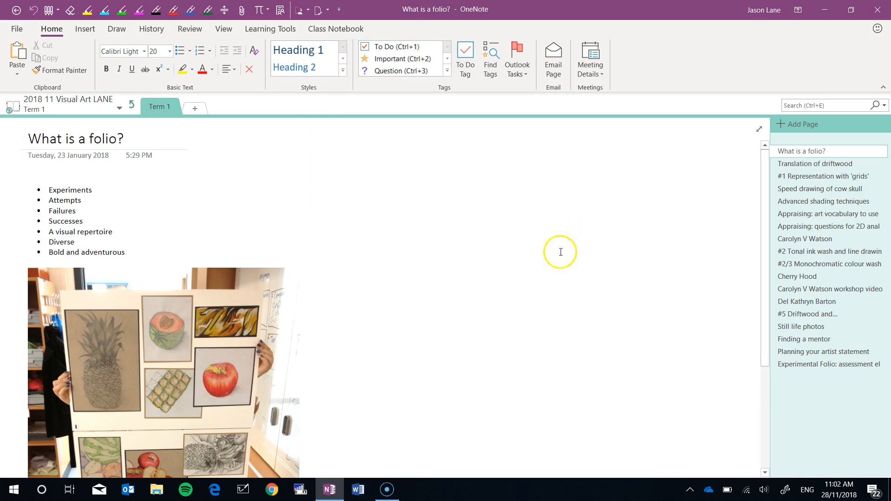
left_click(131, 106)
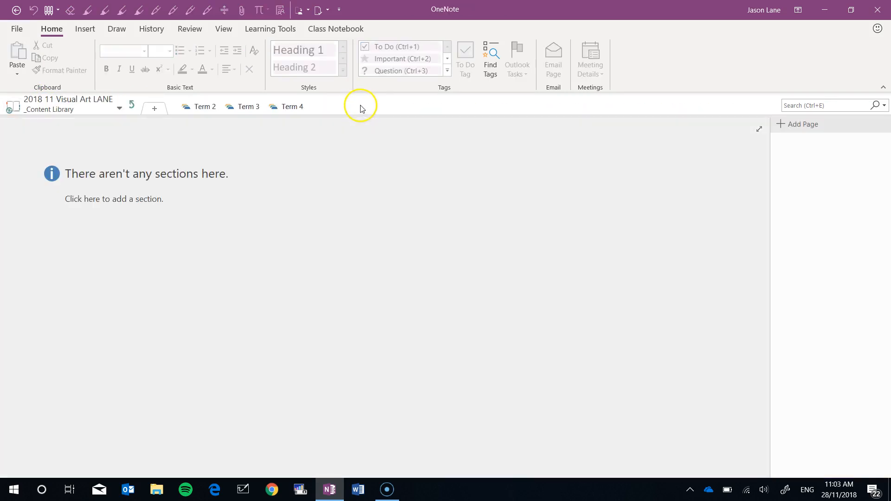
mouse_move(203, 126)
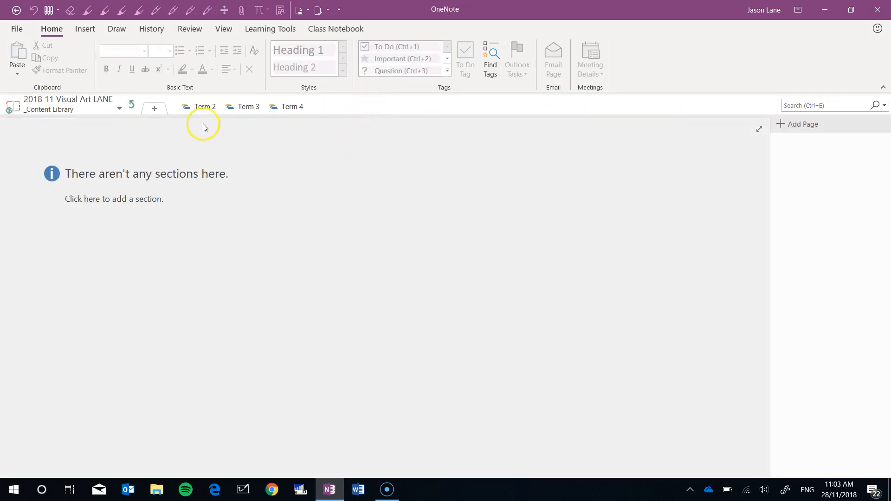
- Relocate the Term 2 section group to _Teacher Only via Move
left_click(207, 106)
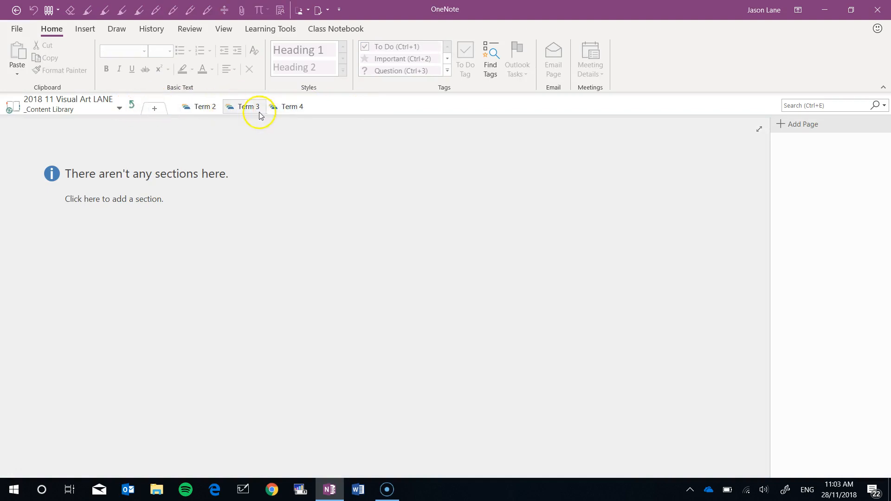
left_click(251, 107)
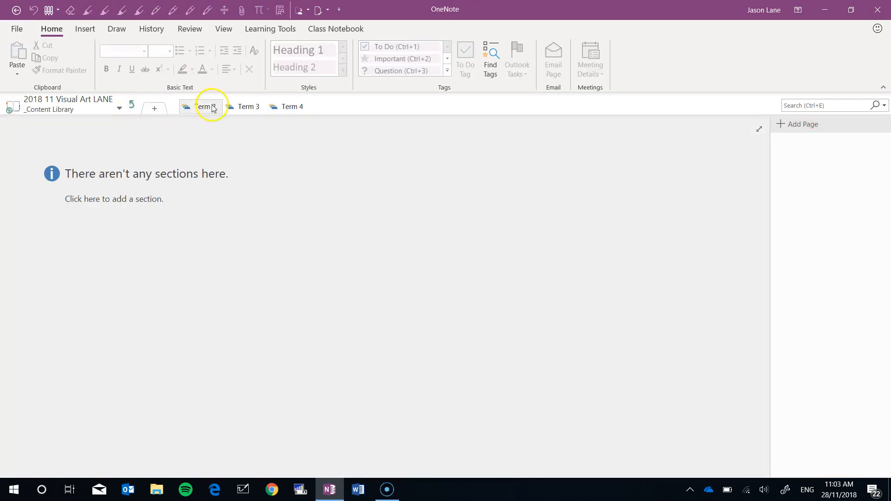
right_click(204, 106)
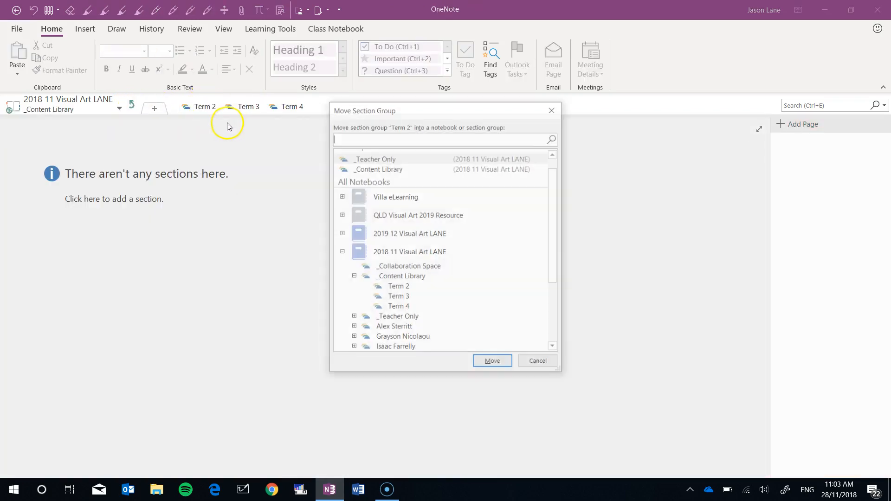
left_click(410, 252)
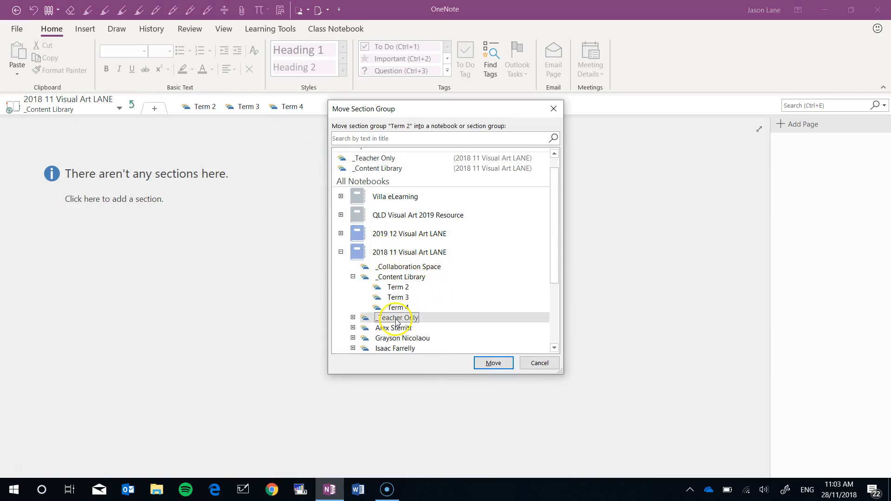
left_click(494, 363)
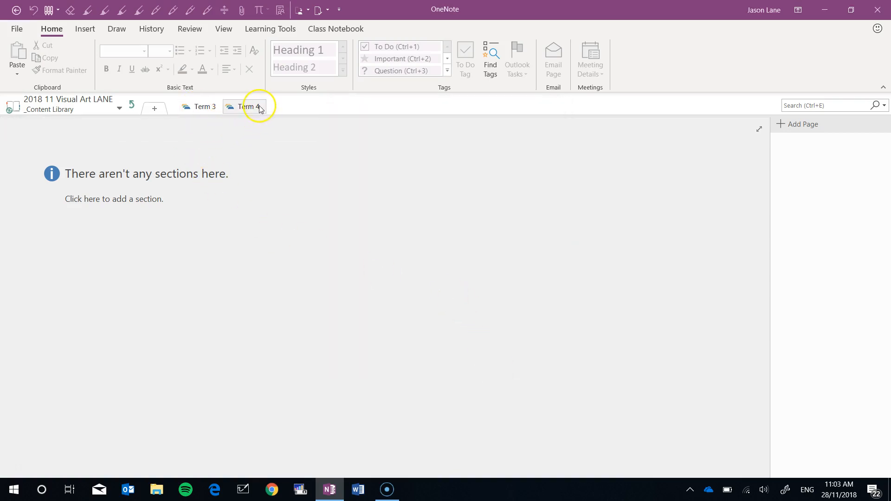
- Relocate the Term 4 section group to _Teacher Only via Move
right_click(247, 107)
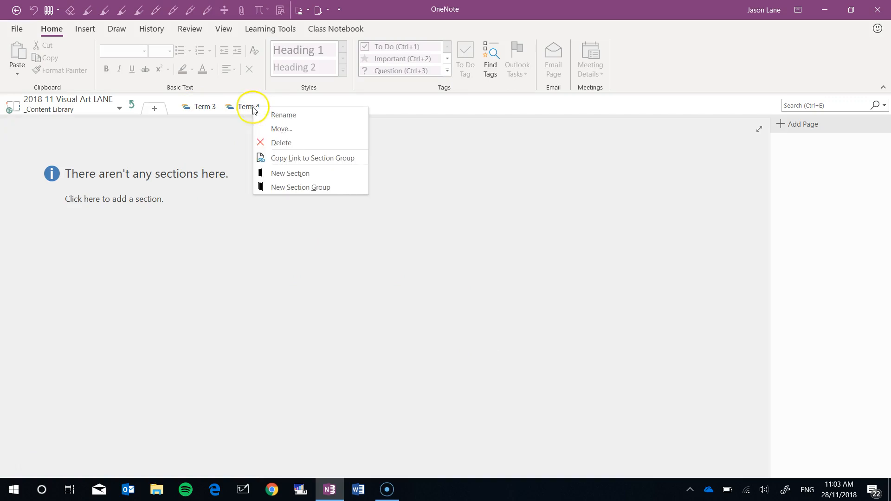
mouse_move(289, 132)
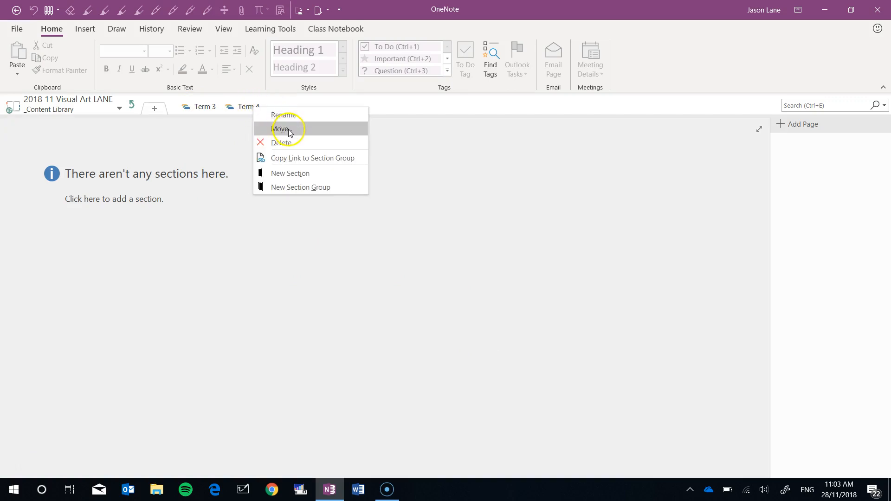
left_click(282, 129)
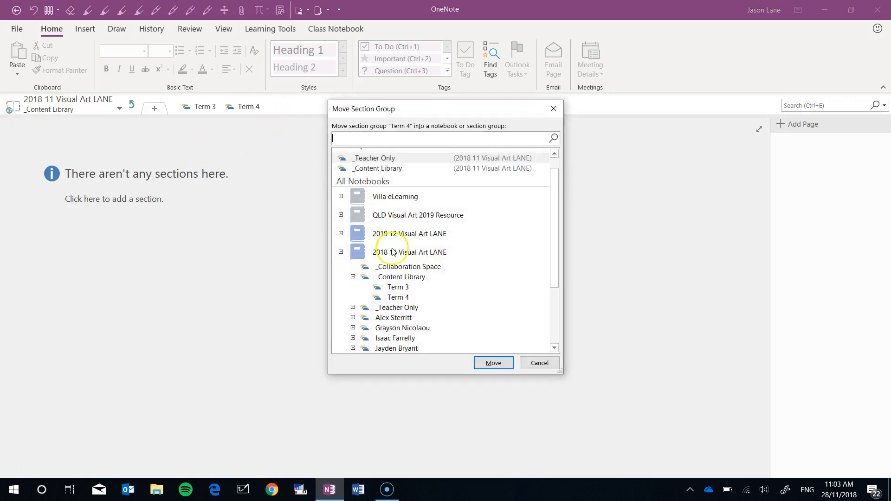
left_click(396, 307)
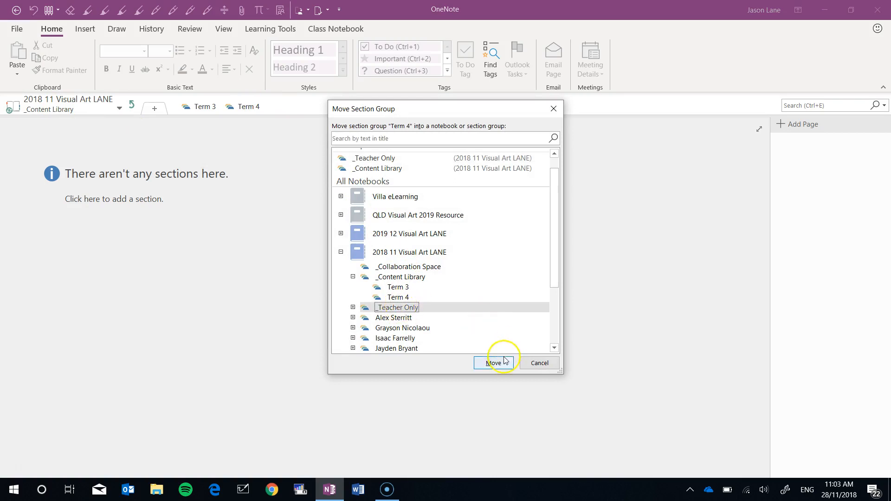
left_click(494, 363)
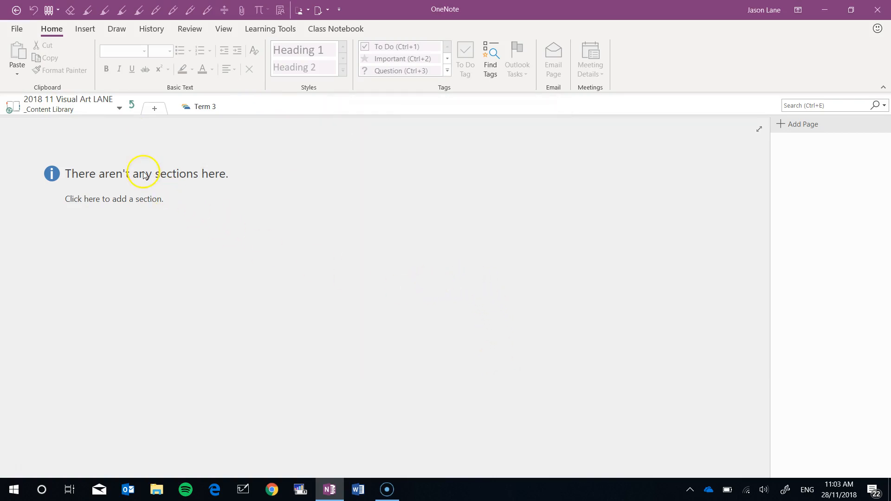
left_click(133, 108)
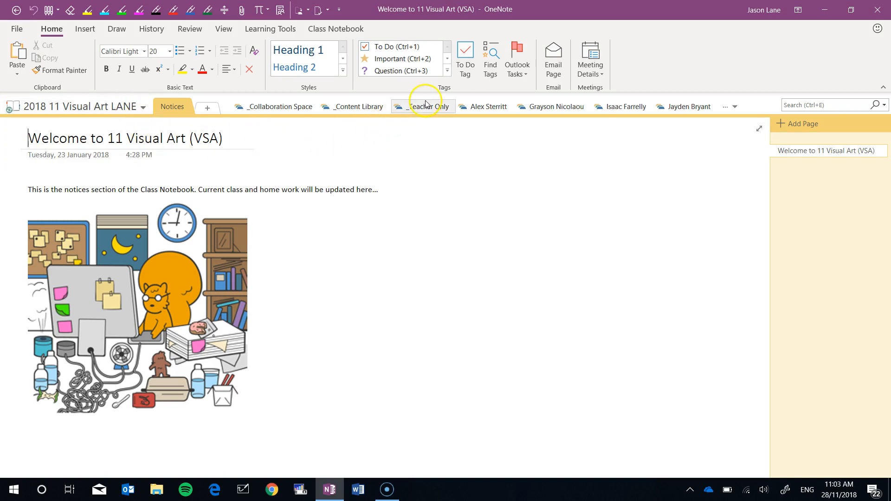
left_click(426, 107)
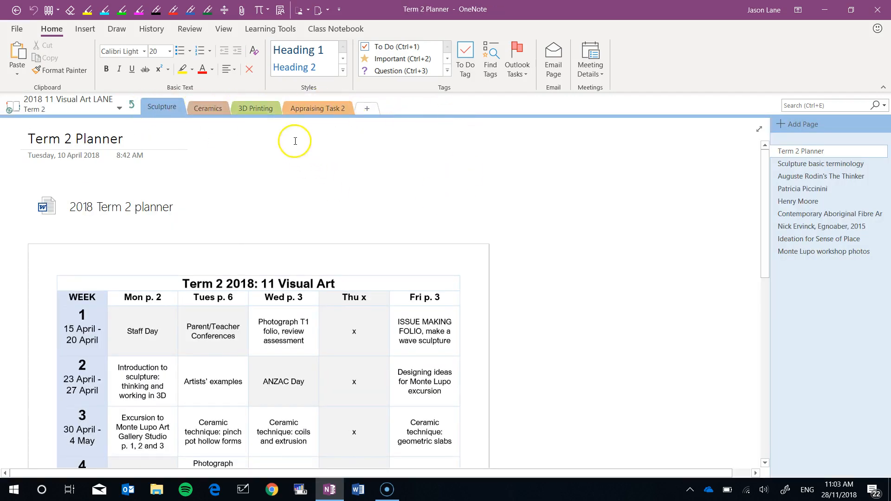
mouse_move(670, 228)
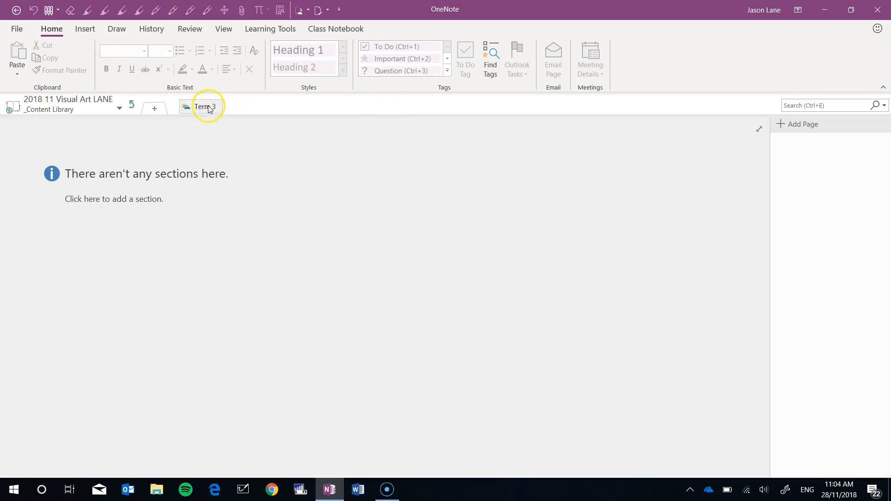
- Move the Term 3 Appraising draft section into _Teacher Only
left_click(205, 107)
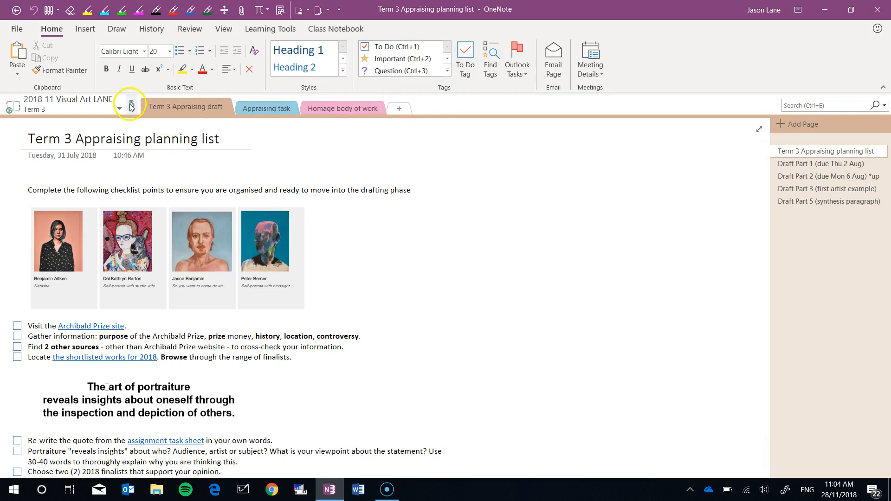
right_click(204, 106)
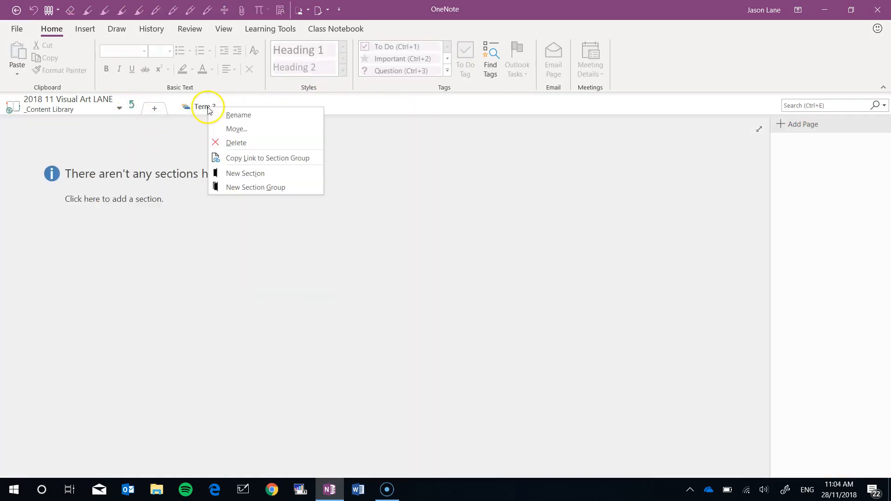
mouse_move(248, 132)
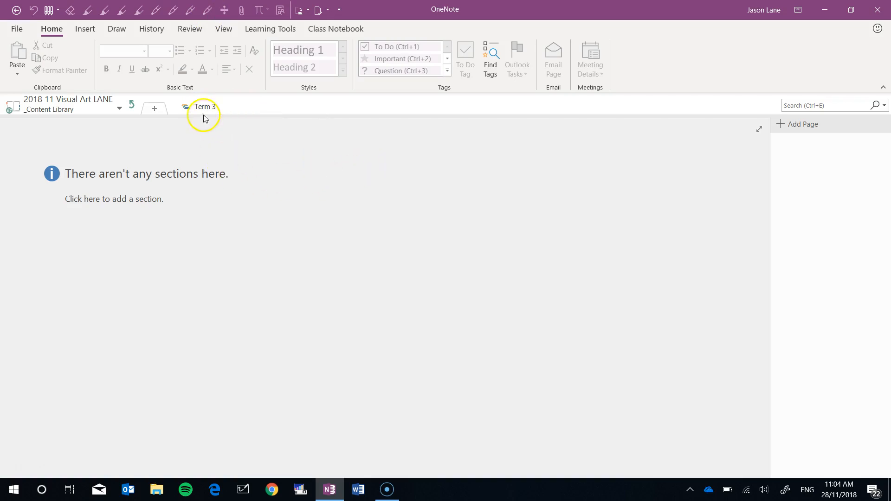
left_click(203, 107)
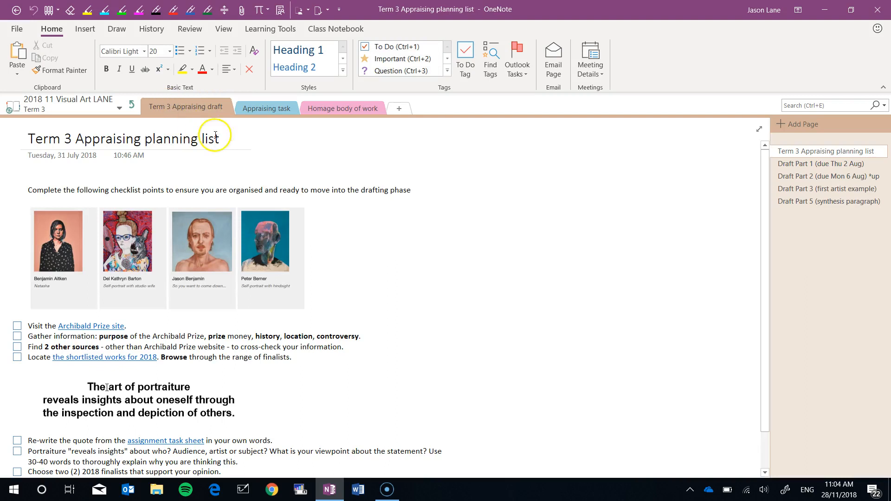
mouse_move(433, 111)
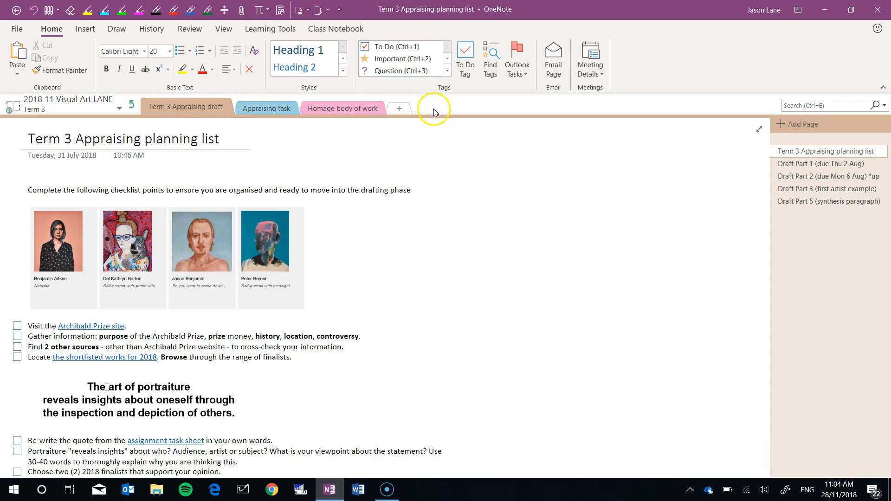
mouse_move(185, 107)
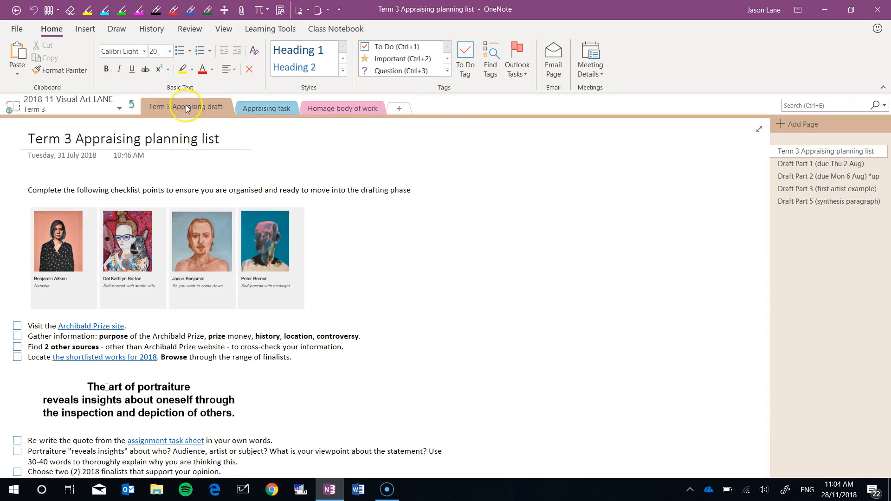
right_click(185, 106)
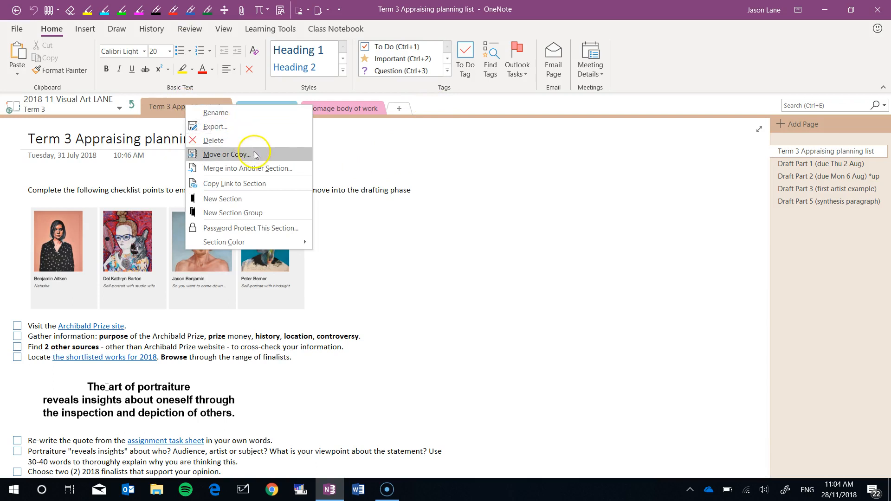
left_click(225, 155)
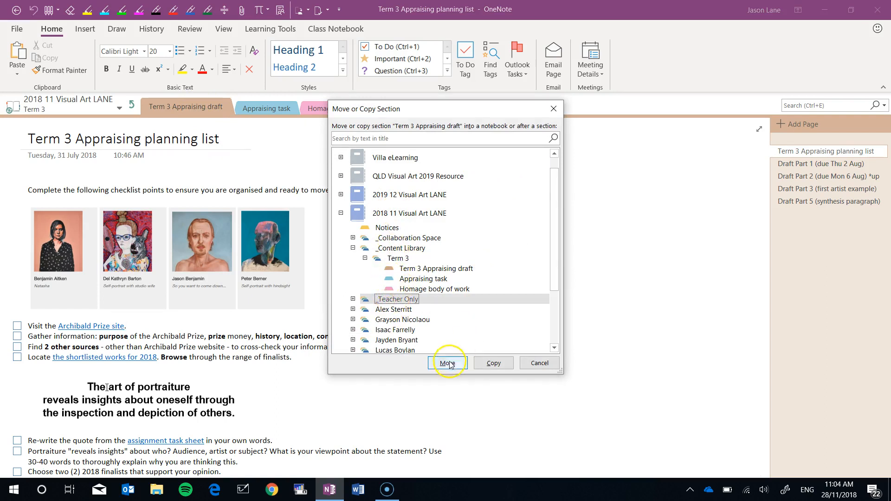
left_click(448, 363)
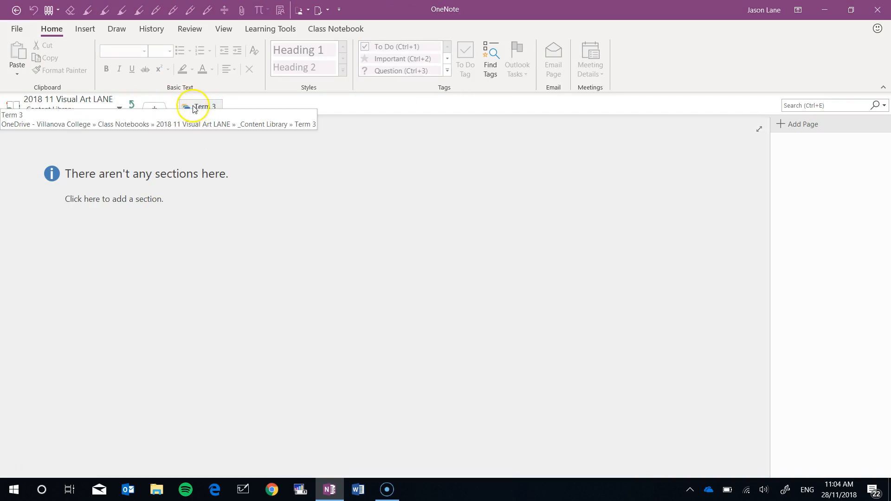
right_click(199, 106)
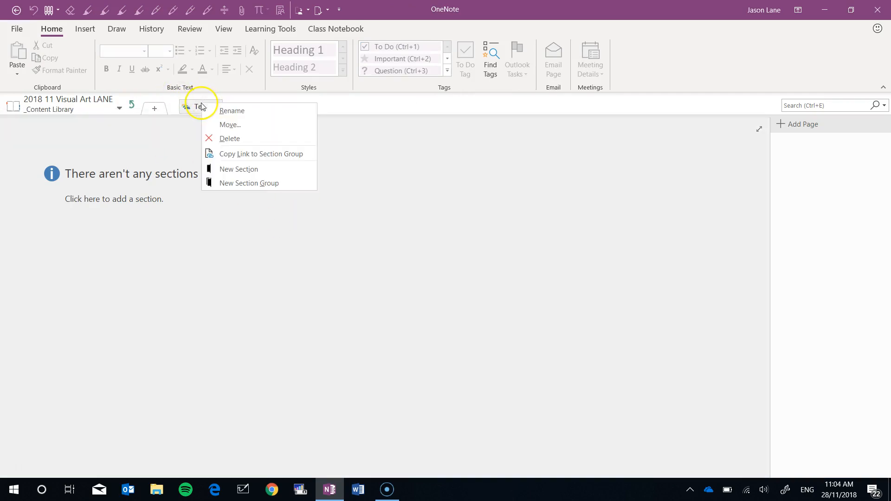
left_click(204, 108)
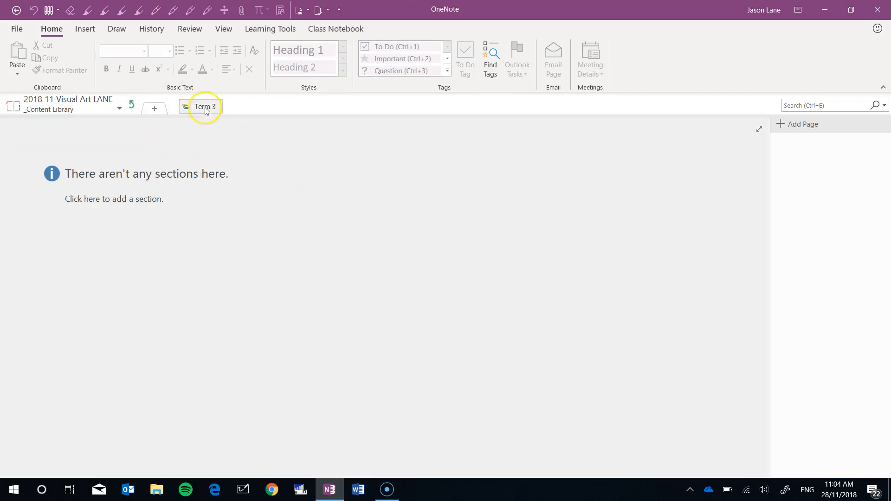
left_click(205, 107)
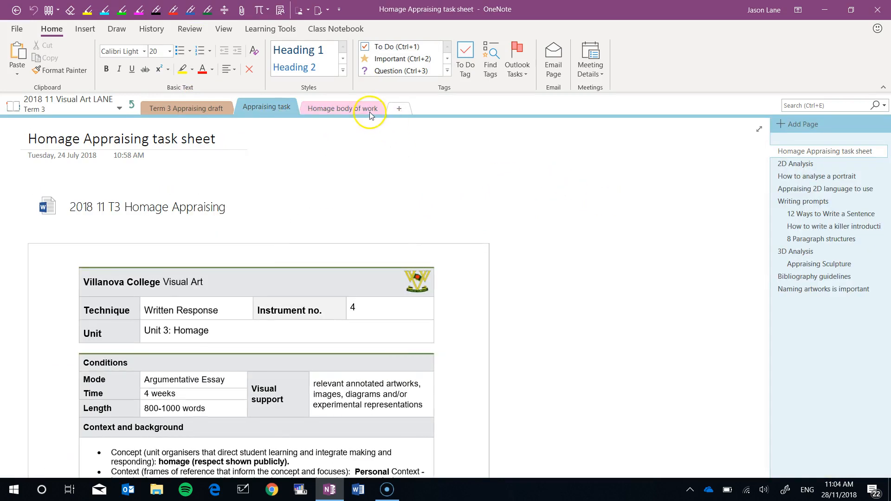
left_click(343, 108)
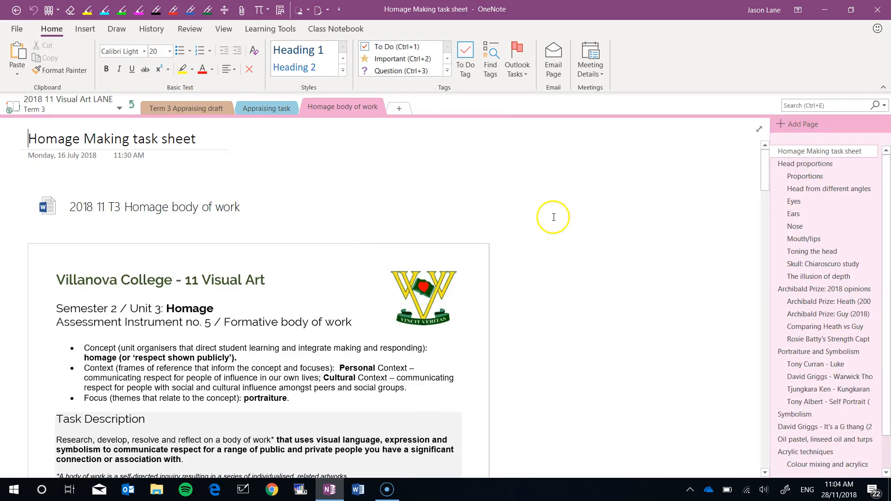
mouse_move(323, 104)
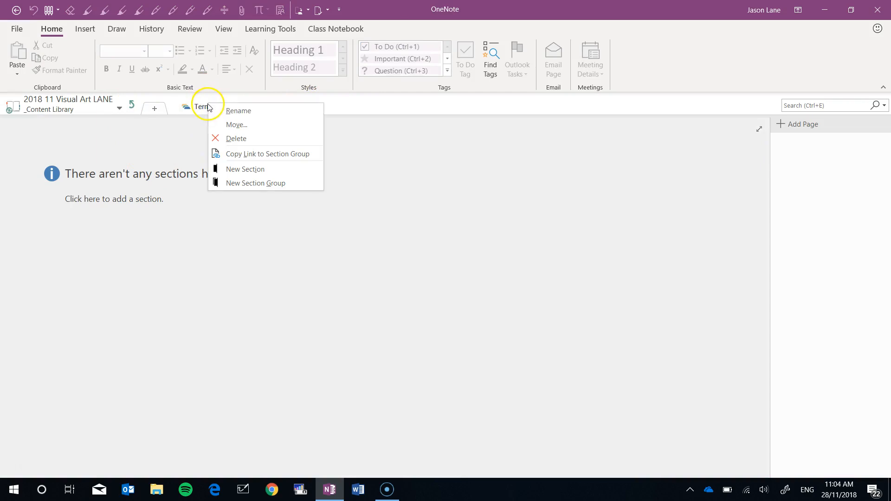
- Move Term 3 into _Teacher Only under 2018 11 Visual Art LANE
left_click(236, 125)
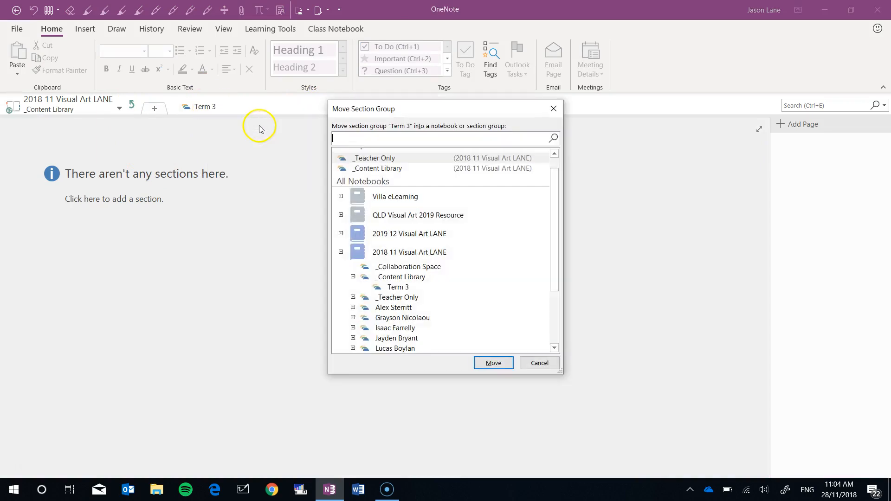
mouse_move(402, 307)
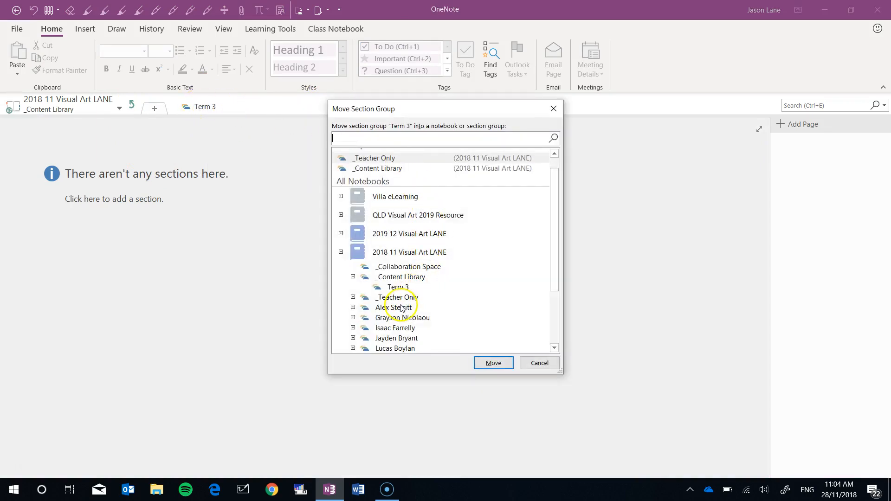
left_click(397, 297)
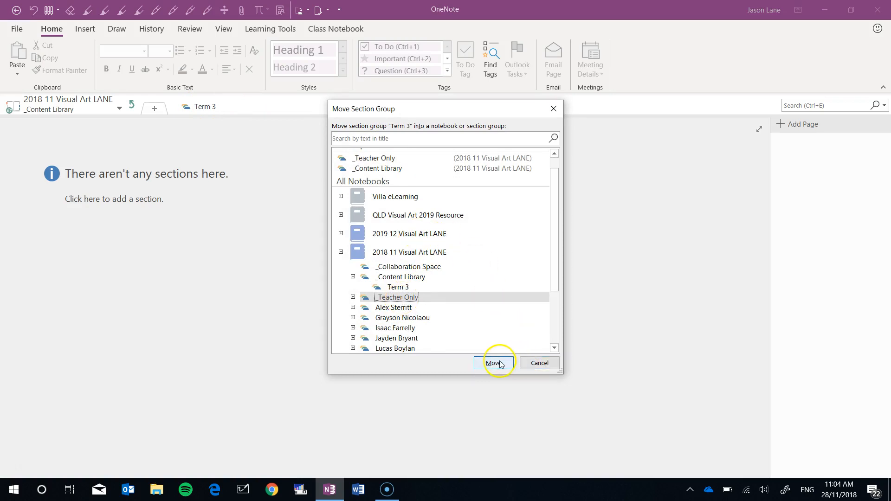
left_click(494, 363)
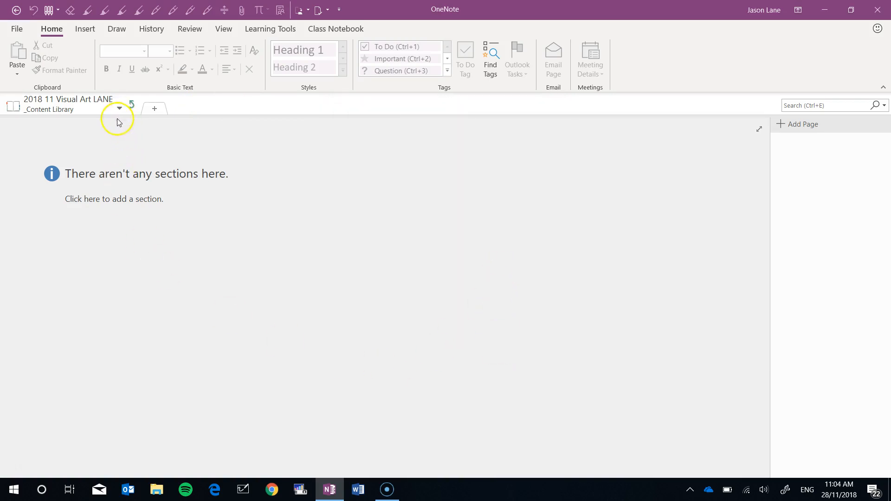
mouse_move(204, 133)
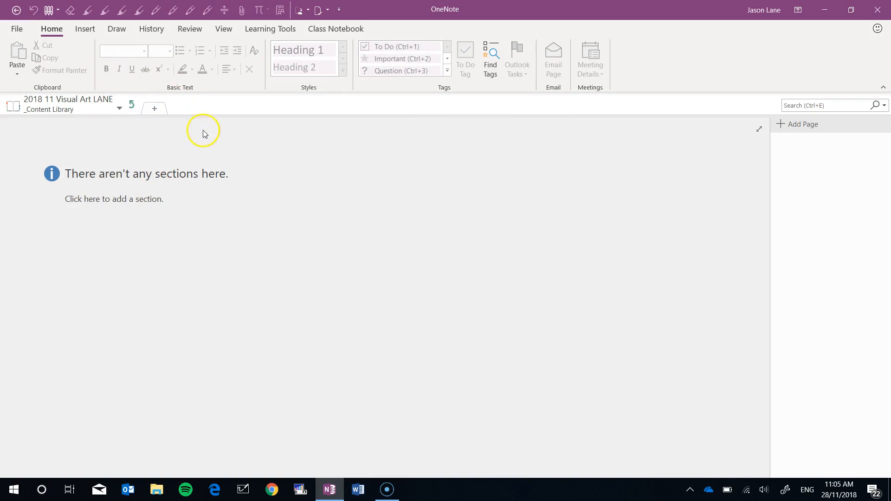
mouse_move(106, 136)
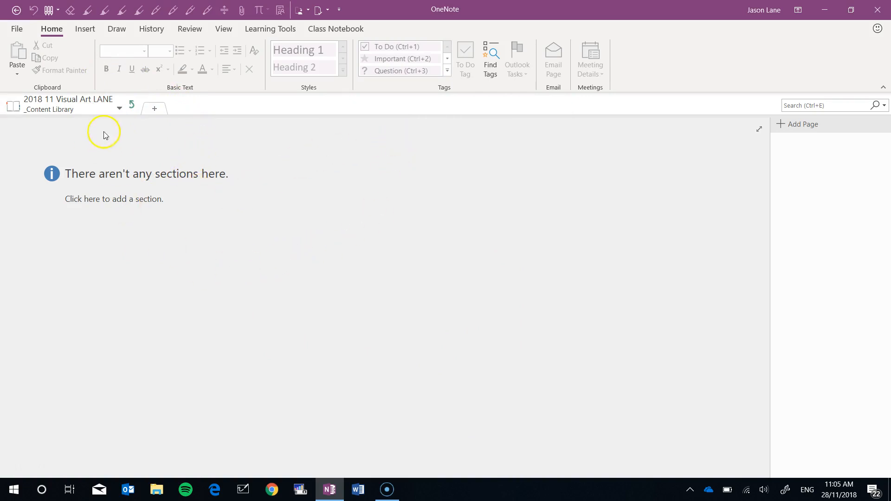
mouse_move(277, 129)
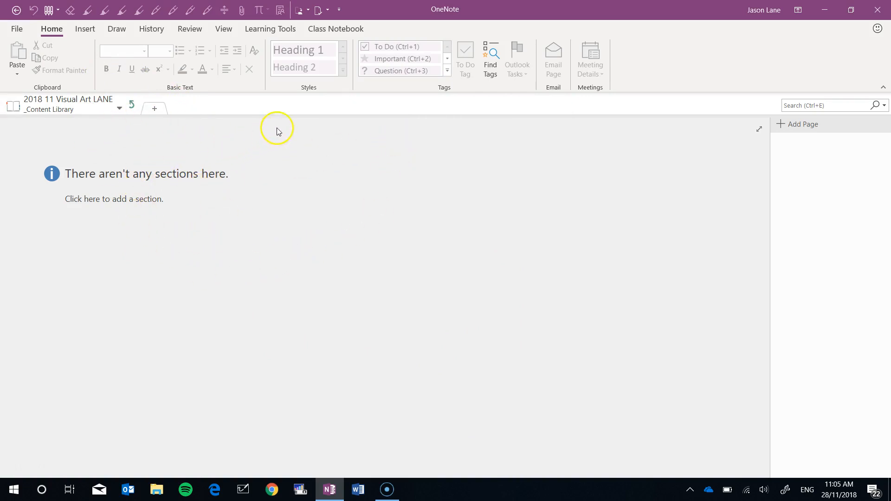
mouse_move(137, 97)
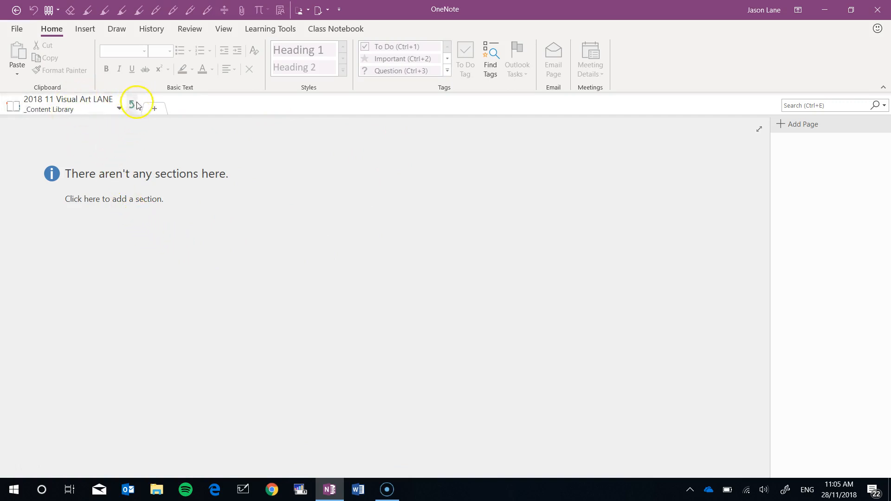
mouse_move(199, 150)
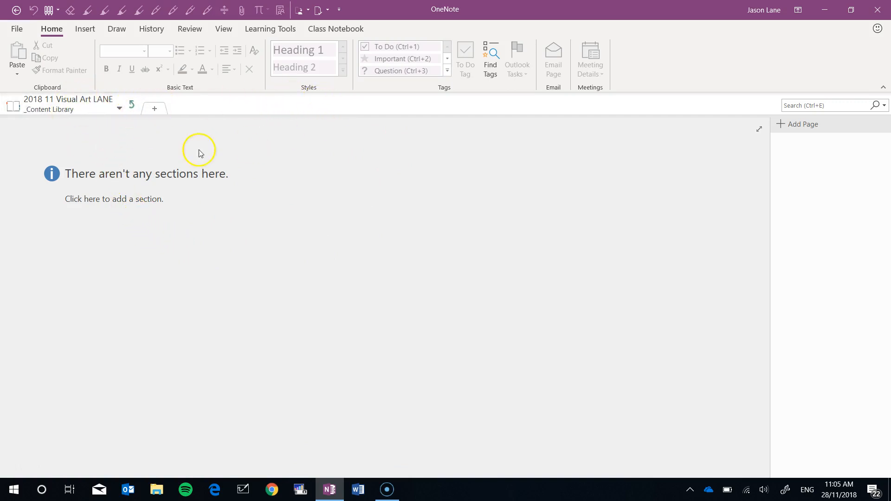
mouse_move(393, 160)
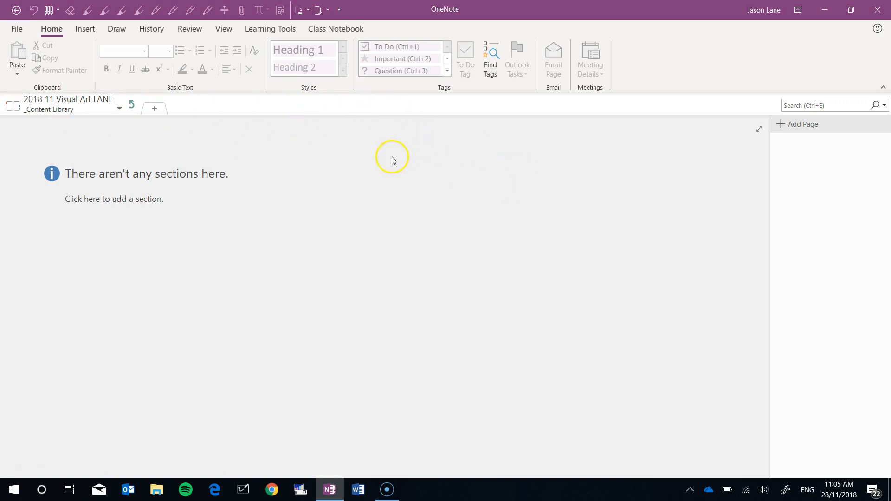
mouse_move(425, 250)
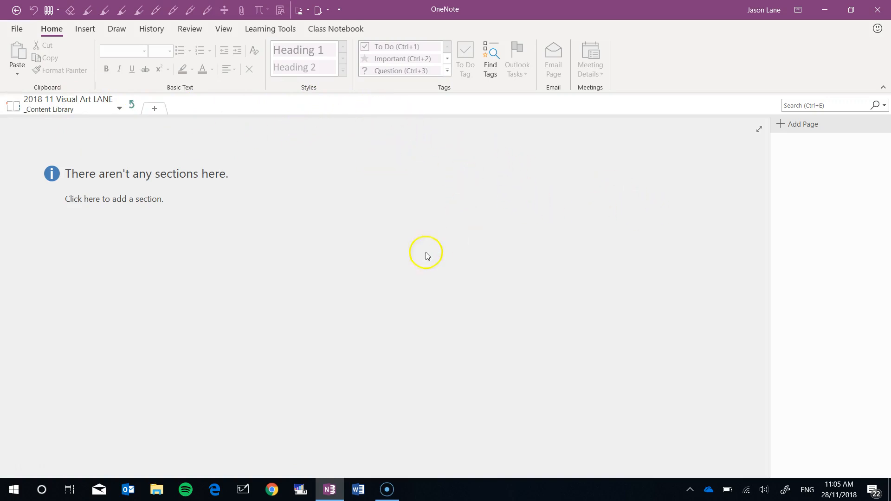
mouse_move(302, 117)
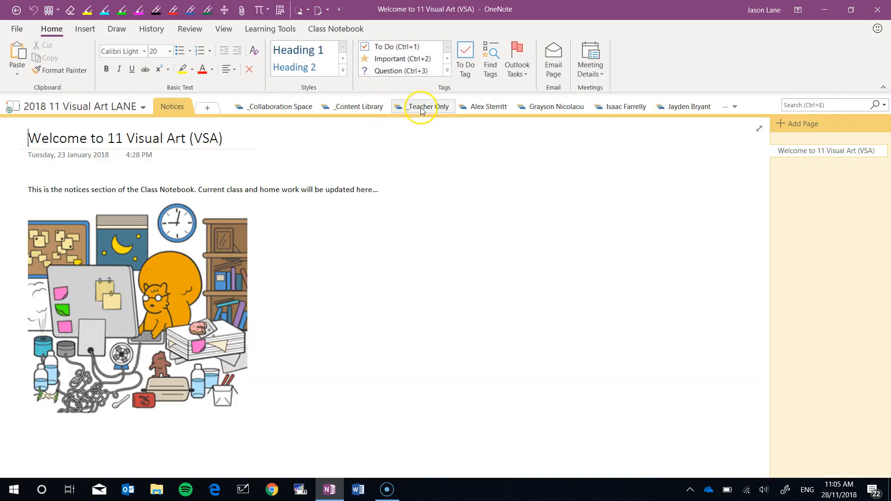
- Open _Teacher Only to view the 'Welcome to The Learning Pit' page and Term 1–4
left_click(422, 107)
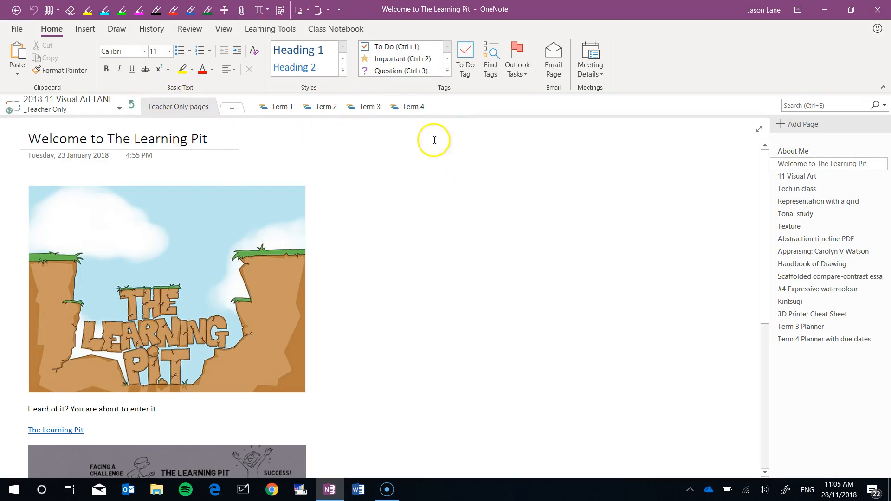
mouse_move(282, 130)
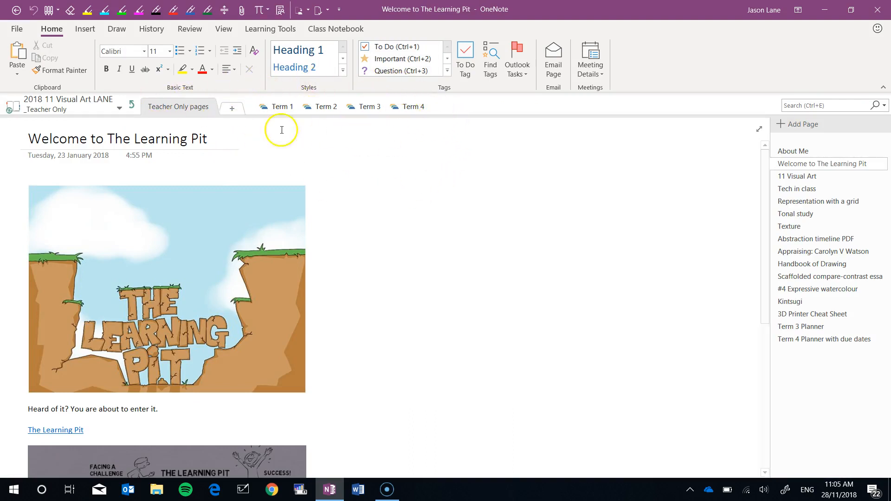
mouse_move(460, 143)
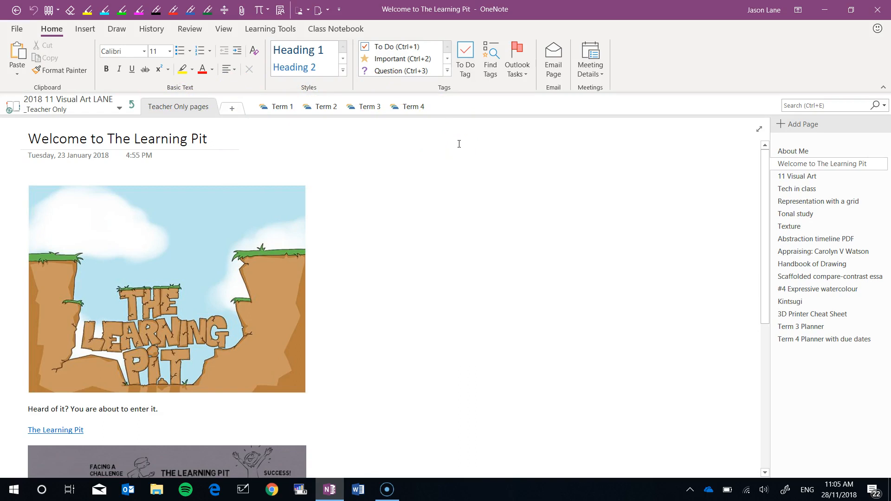
left_click(515, 259)
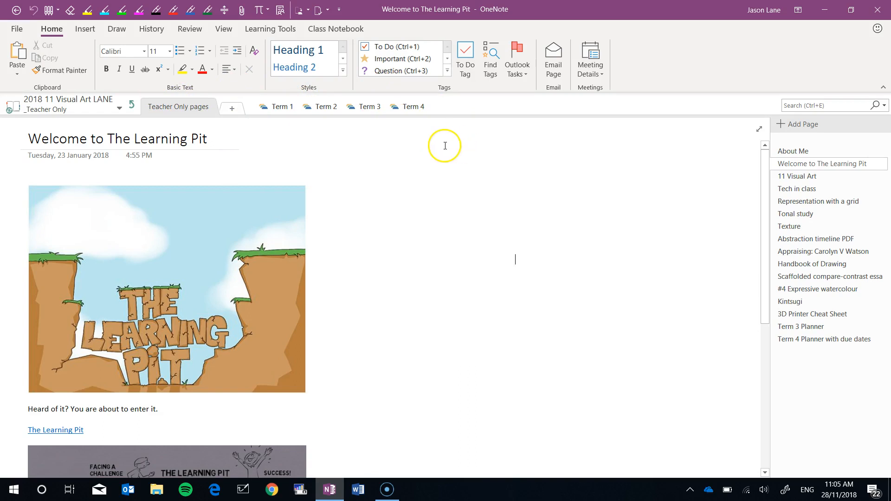